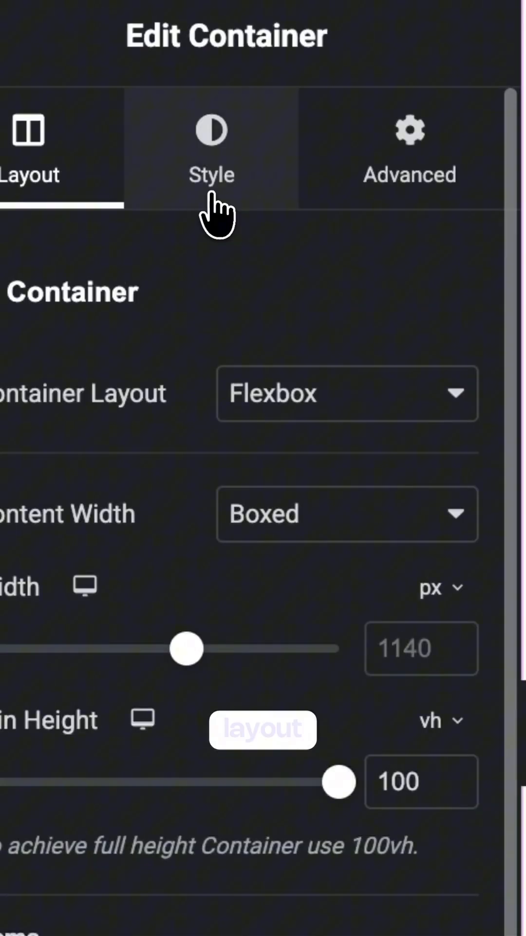
Give the hero container a Classic light-purple background behind the headline
left_click(210, 146)
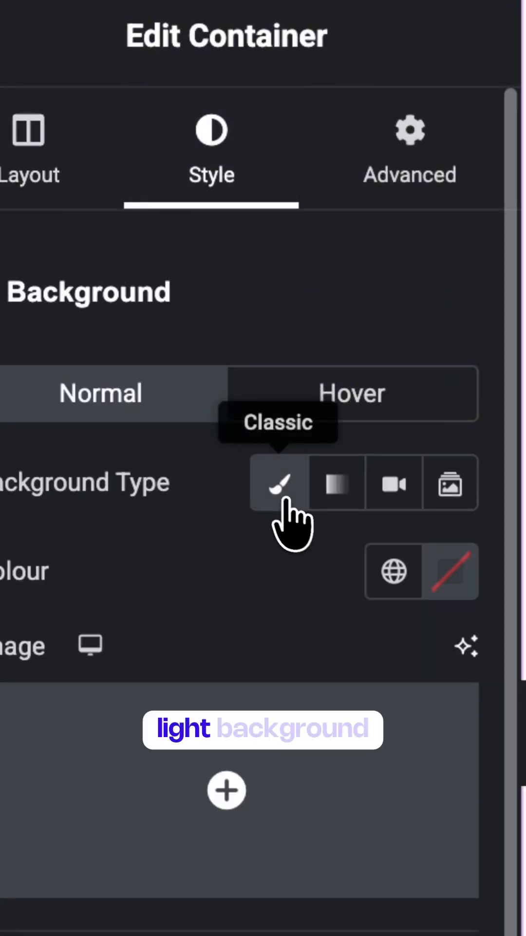
left_click(393, 571)
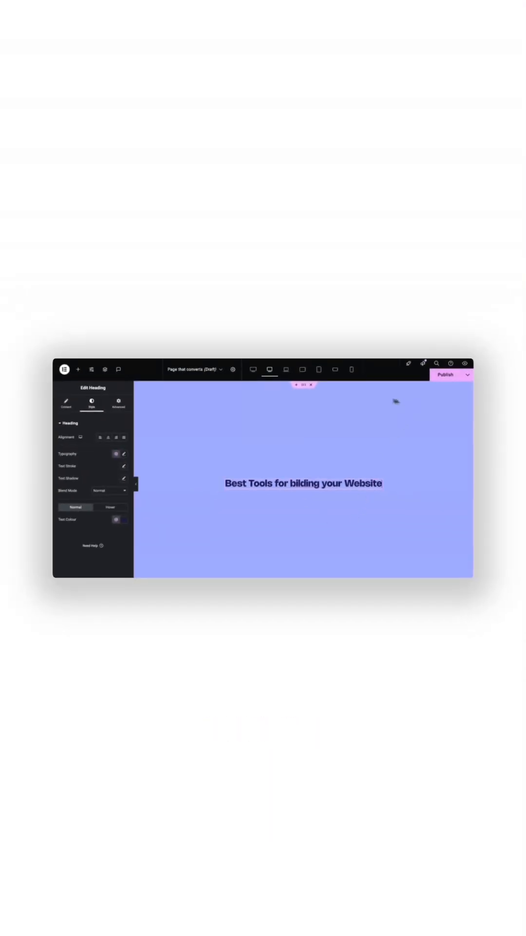
Add a 'Start' call-to-action button beneath the hero headline
left_click(78, 369)
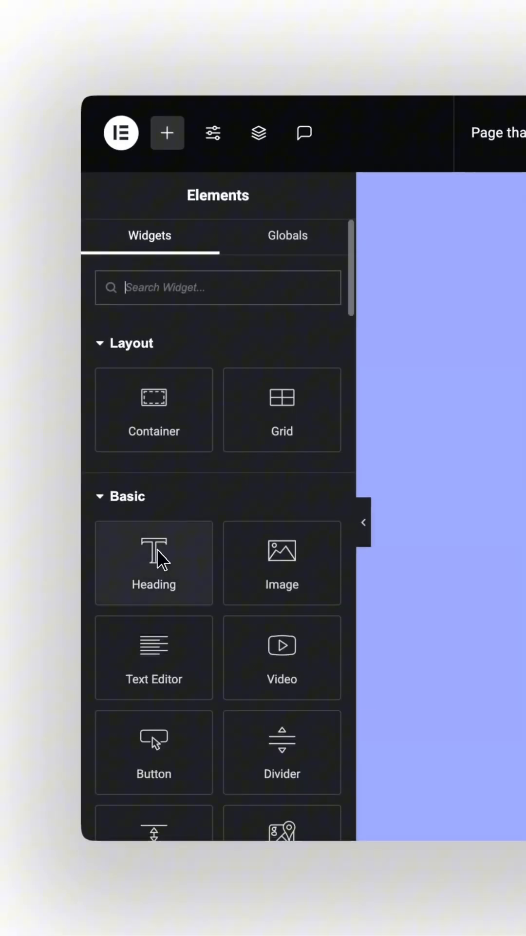
left_click(153, 563)
type("Start")
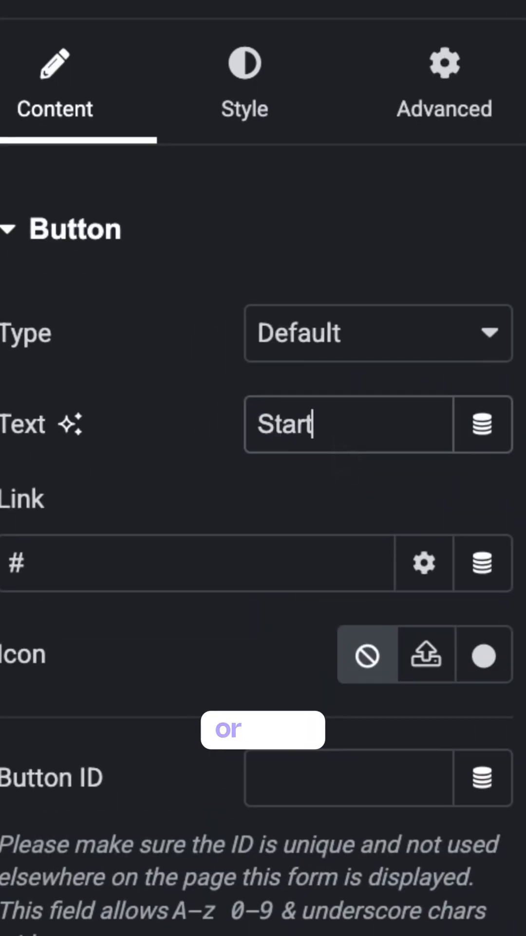
left_click(213, 276)
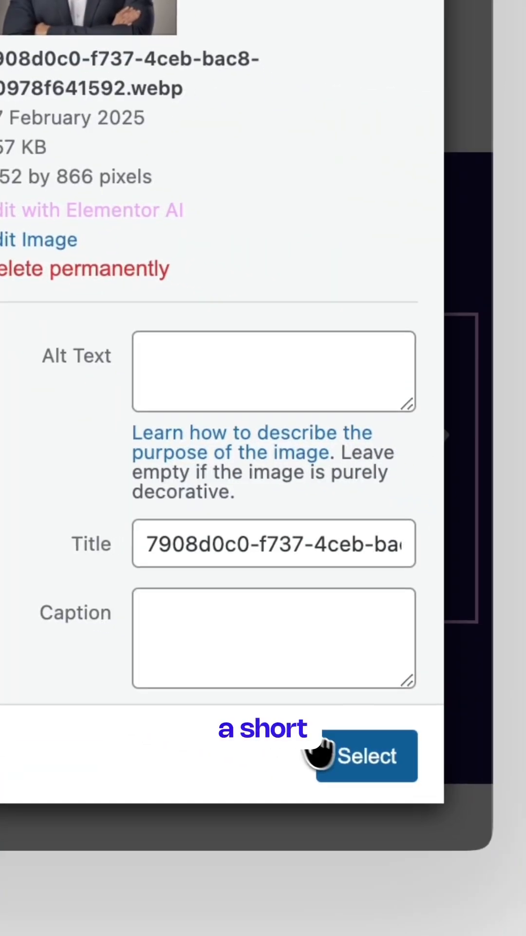
Select the portrait photo from the media library for the page
left_click(357, 755)
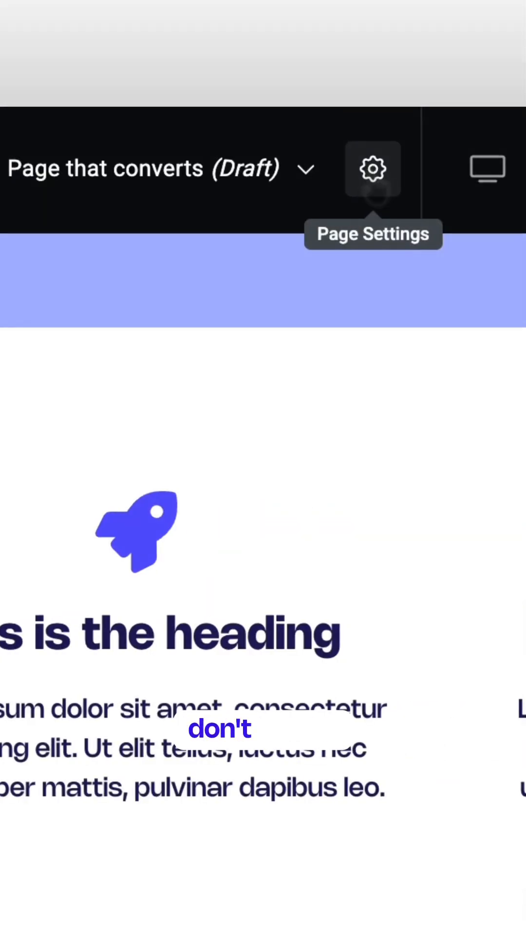
Publish the page and view the live Trust In Us testimonials and footer
left_click(372, 168)
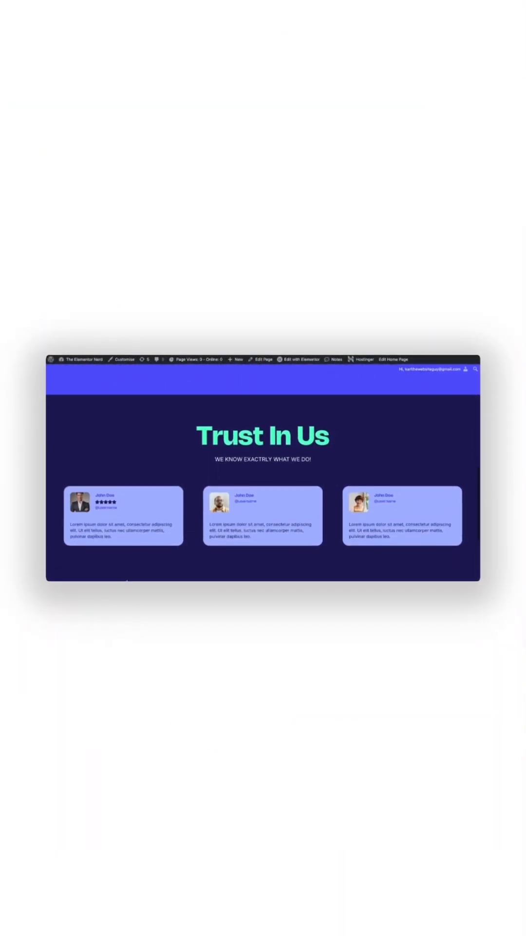
scroll("down", 3)
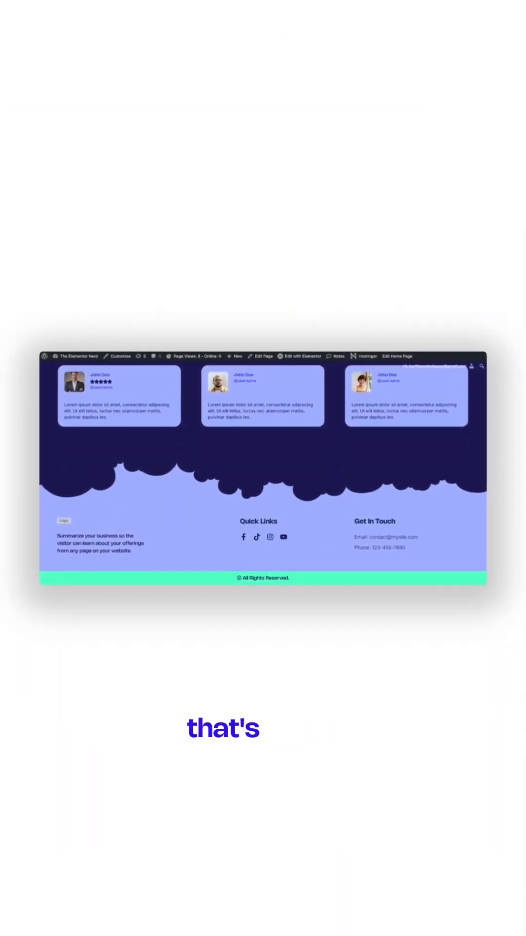